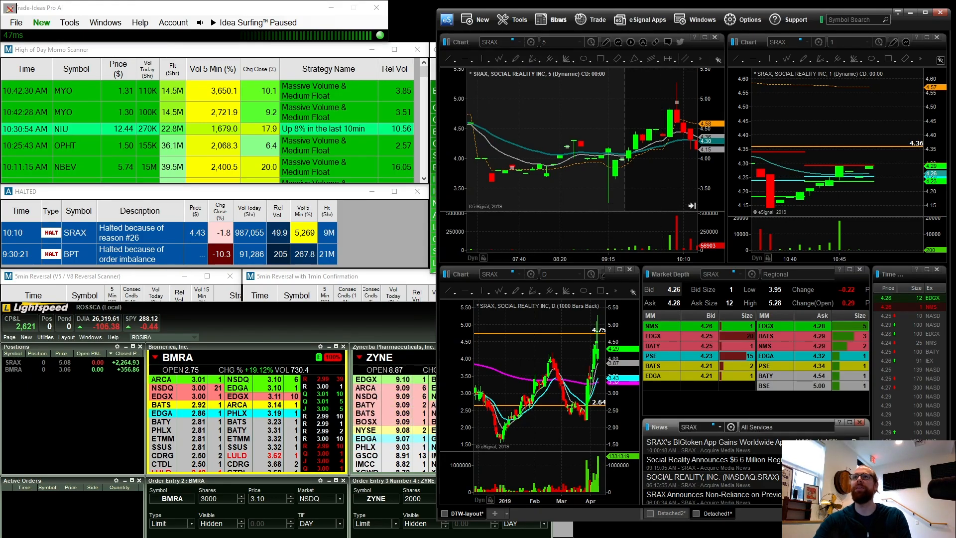
Select the SRAX chart and open its time-interval list to set 10-second bars
click(711, 441)
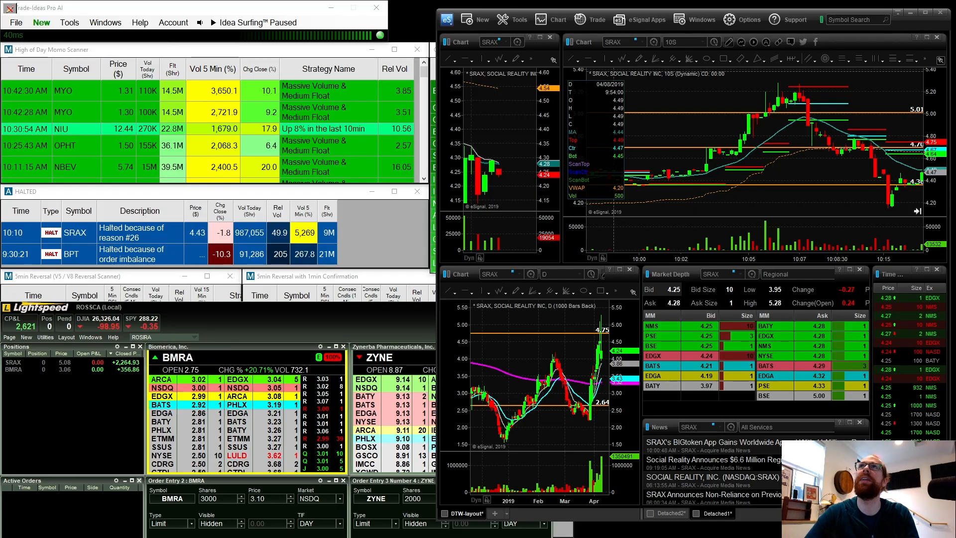
click(707, 42)
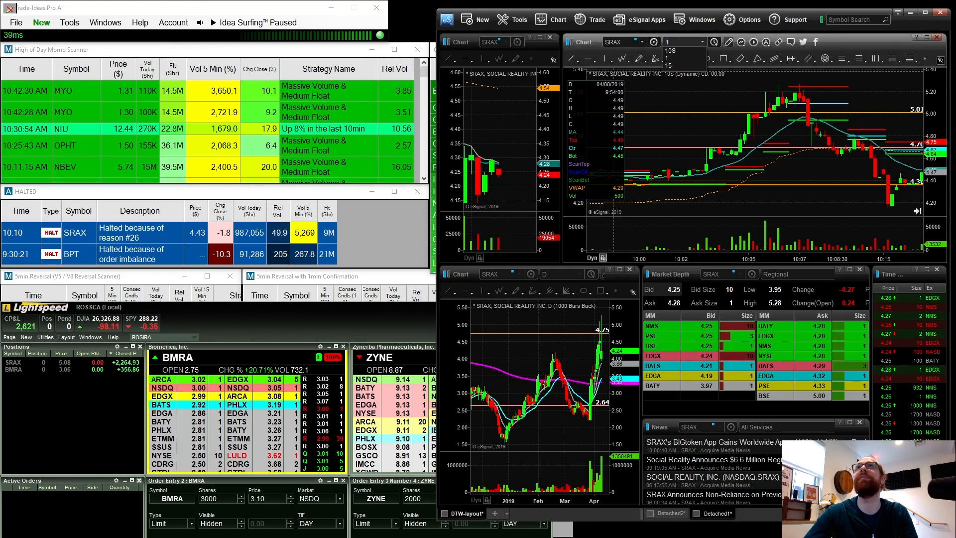